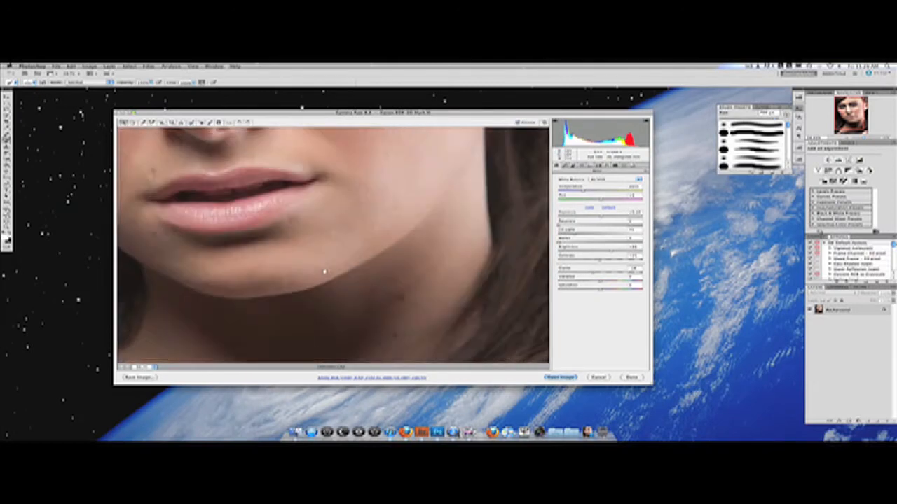
- Accept the Camera Raw adjustments and bring the portrait into Photoshop
click(560, 378)
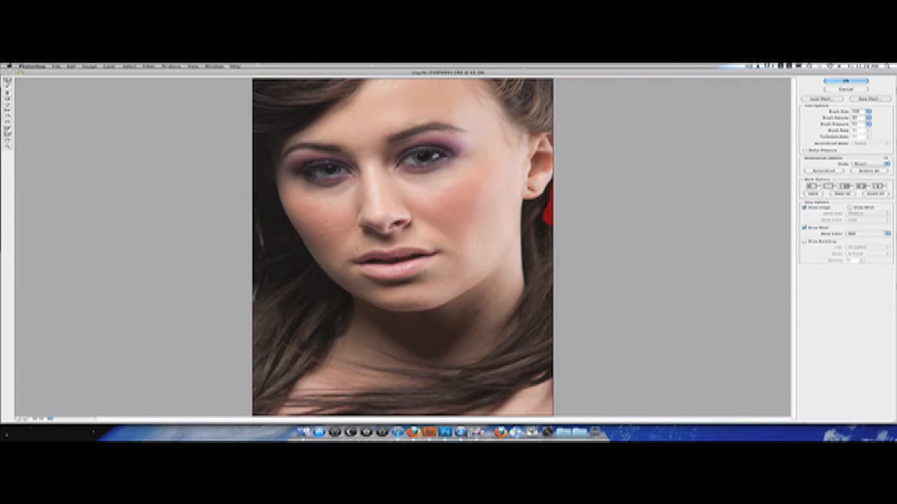
- Reshape the facial features with Forward Warp and set the retouch layer's blending
click(846, 85)
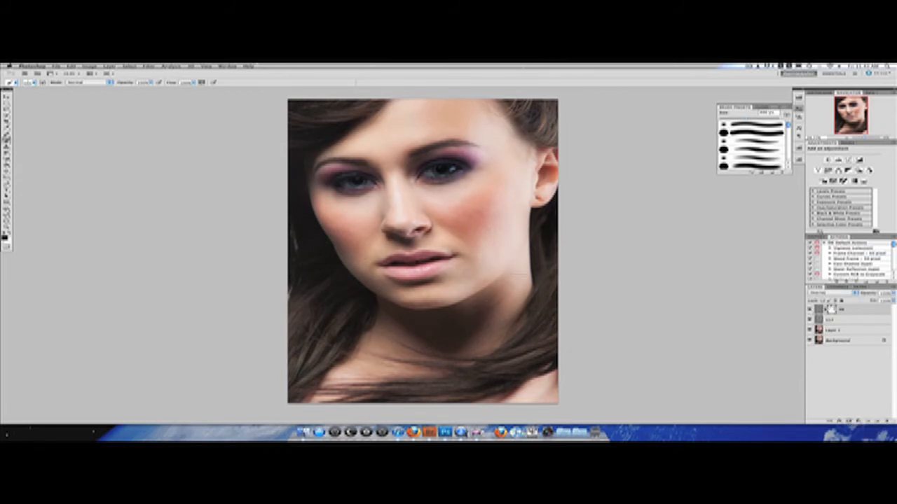
click(149, 66)
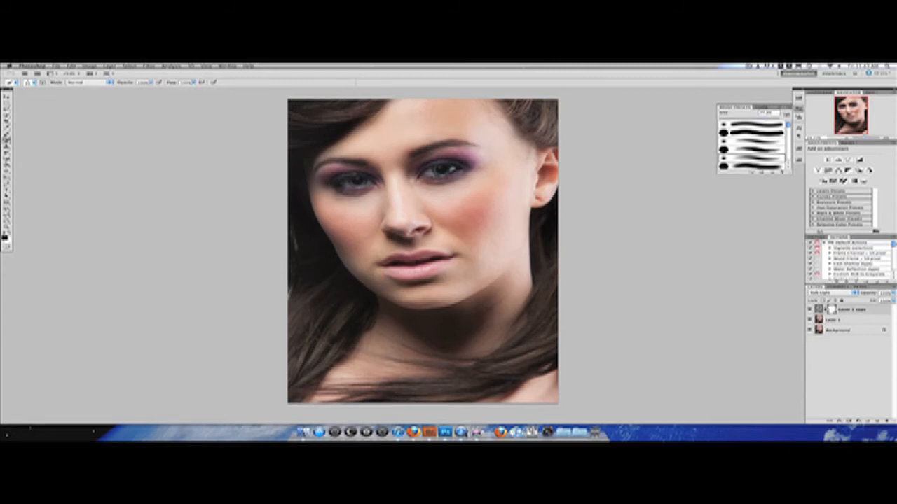
- Duplicate the portrait layer from the Layers panel context menu
right_click(838, 297)
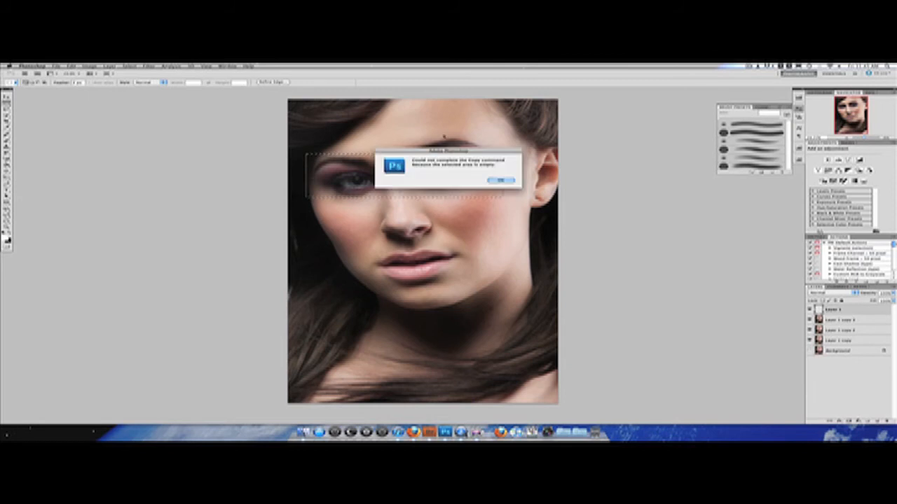
- Dismiss the empty-selection warning before the Shadows/Highlights adjustment
click(496, 180)
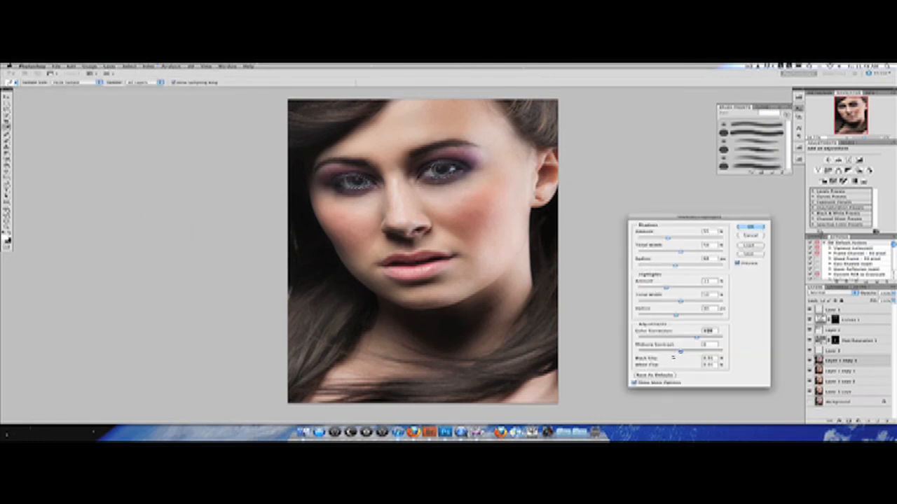
- Tune the shadow lightening and highlight amounts, then apply the correction to the portrait
click(750, 228)
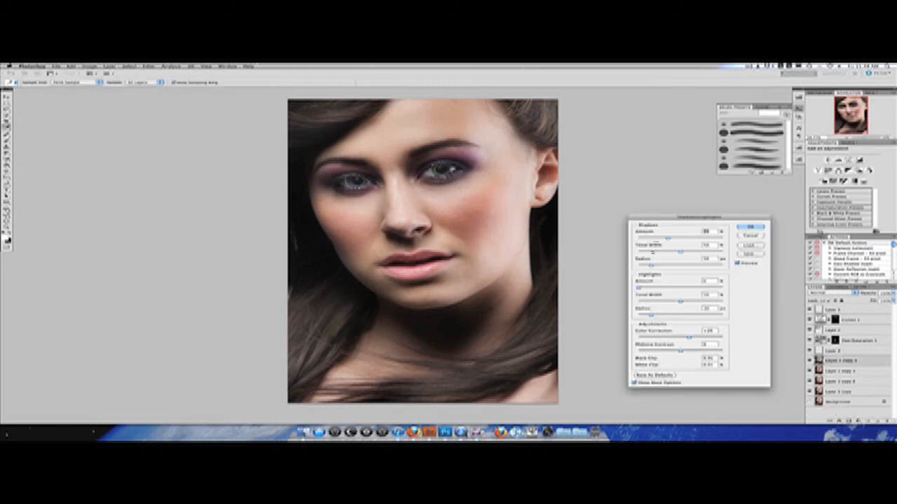
click(751, 227)
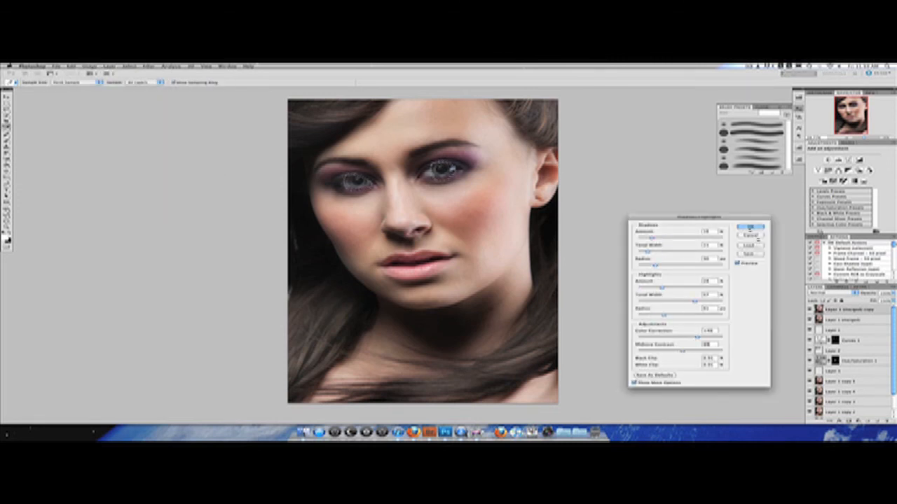
click(749, 227)
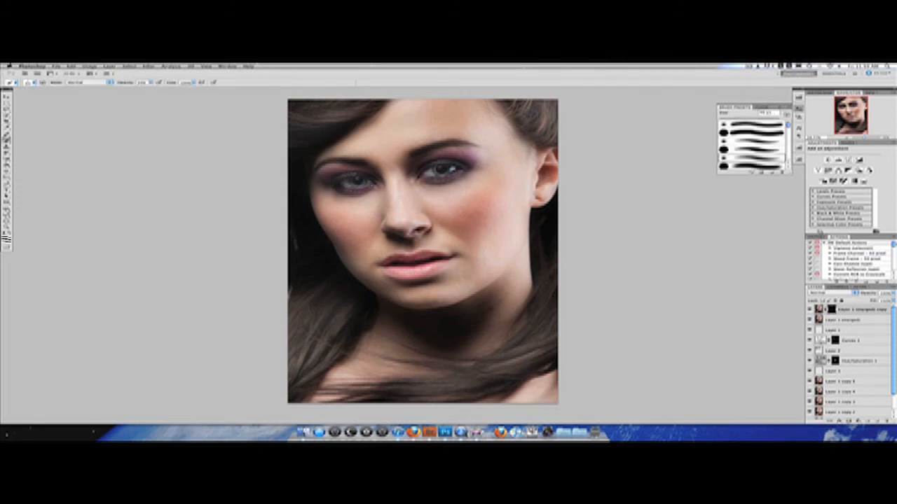